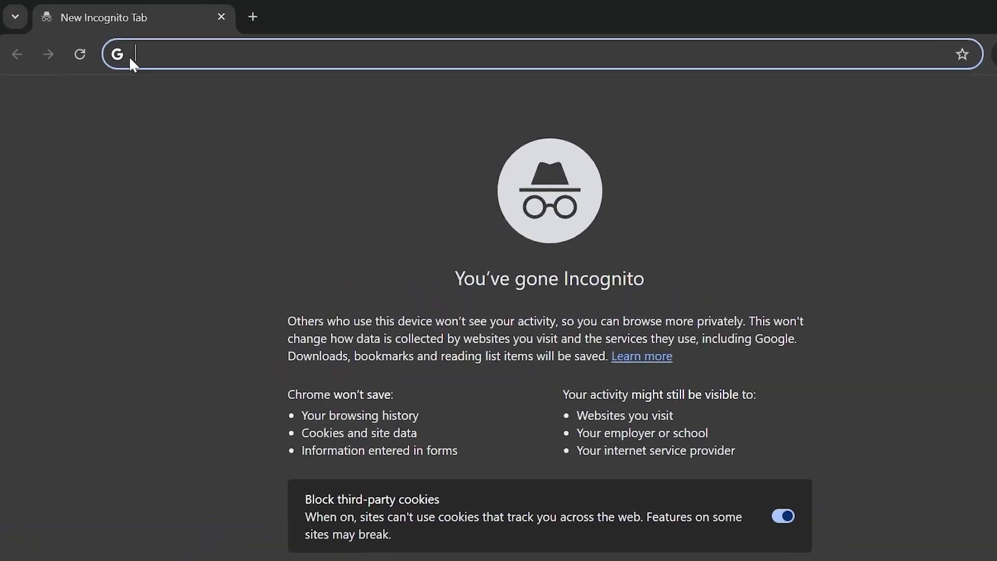
Search Google for 'pc remote monect' in an incognito tab
text(pc remote)
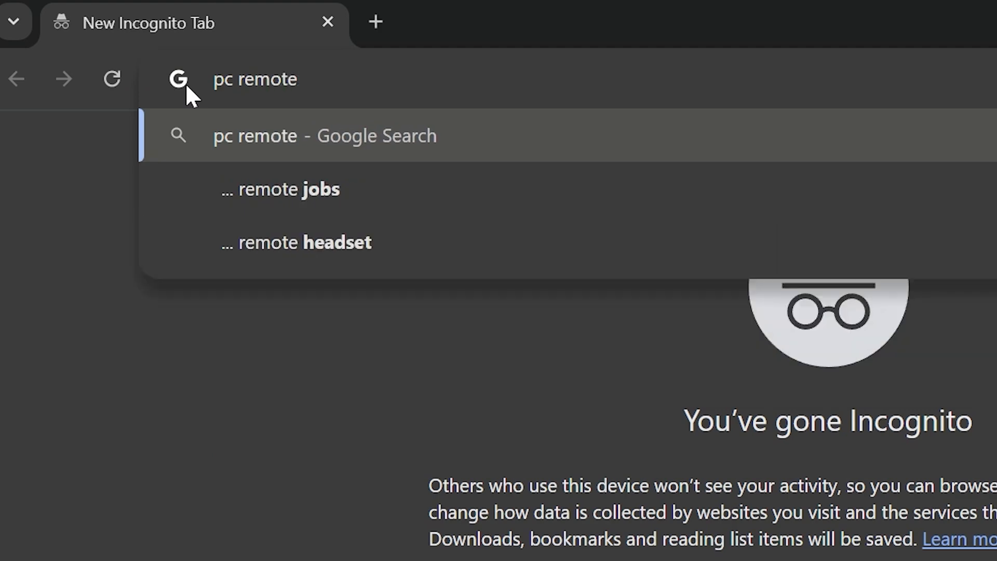
text(monect)
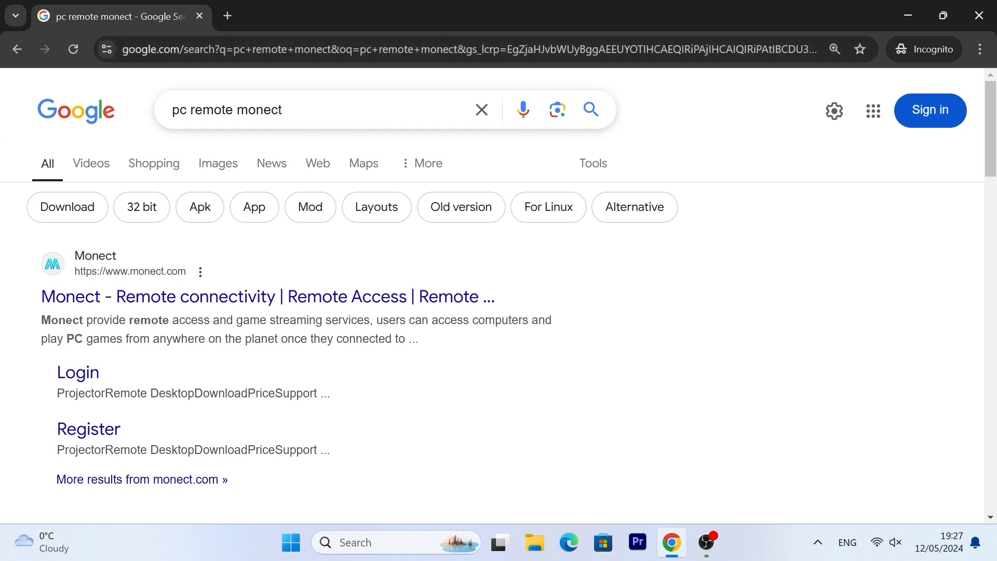
mouse_move(191, 297)
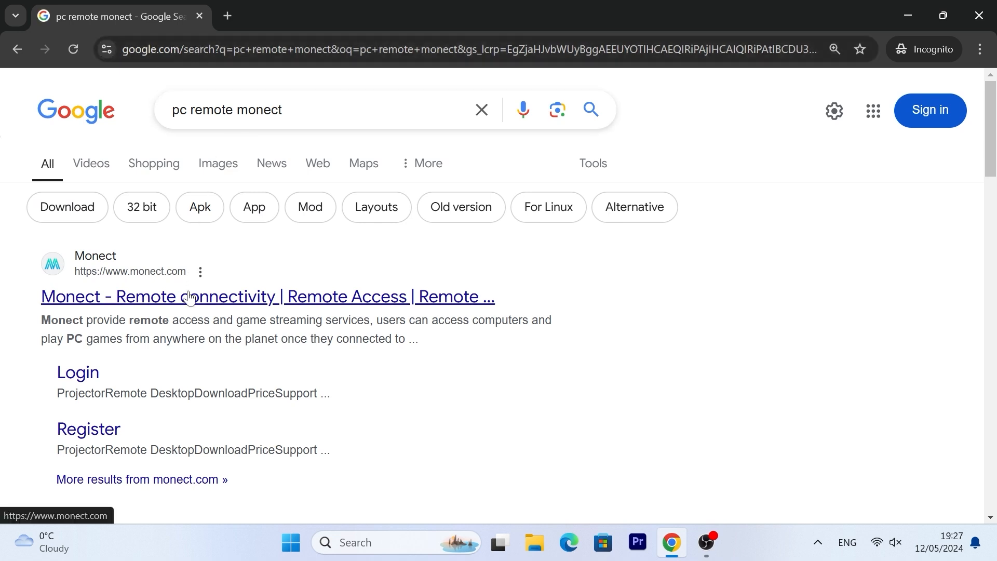
Download the PC Remote Receiver v7.5.17 installer from monect.com and save it to the desktop
click(199, 296)
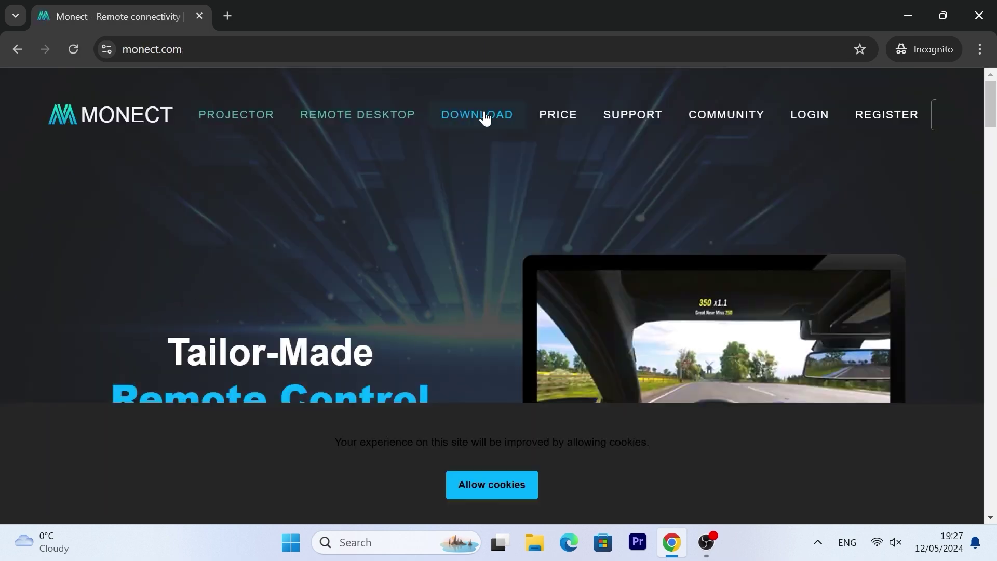
click(477, 114)
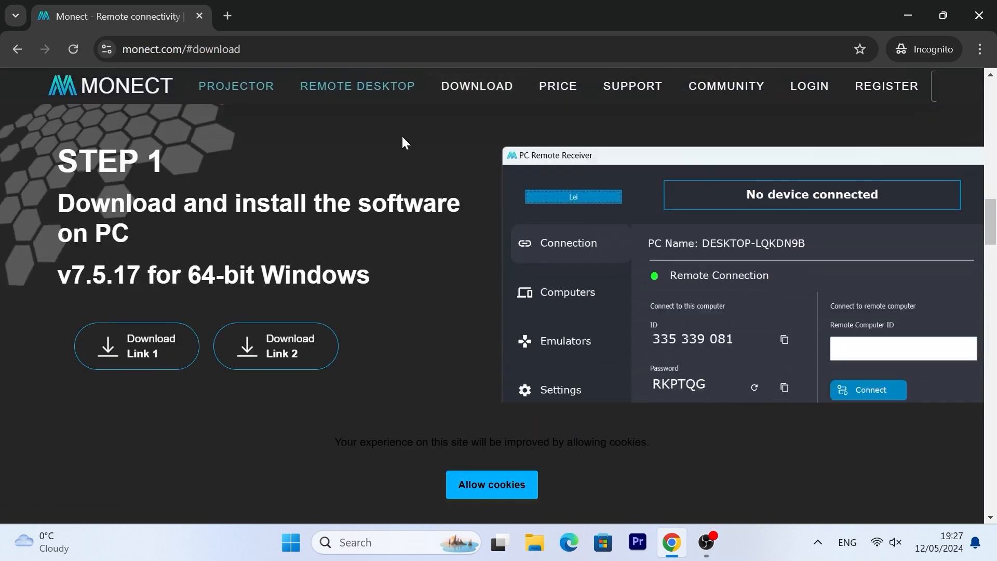
mouse_move(165, 366)
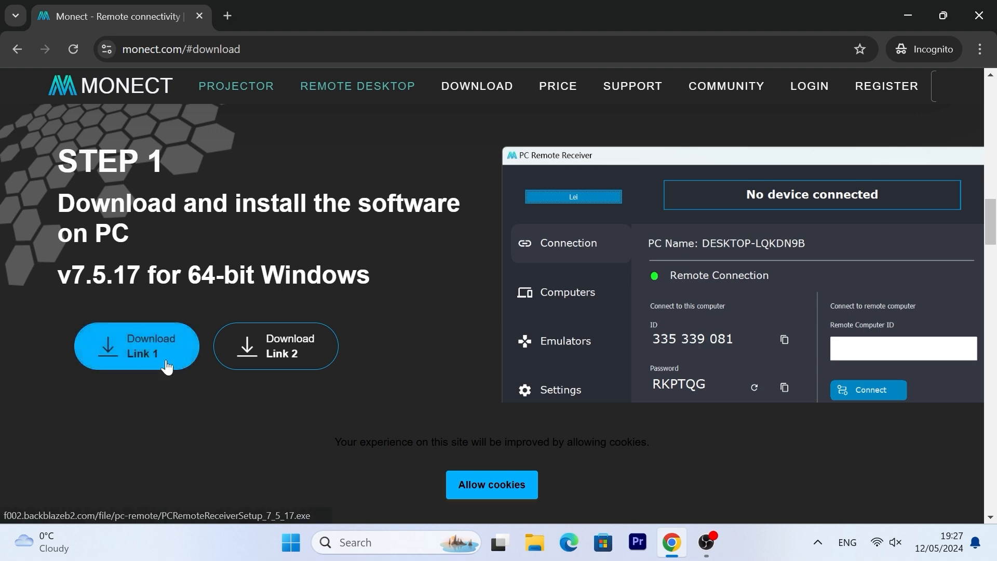
click(136, 347)
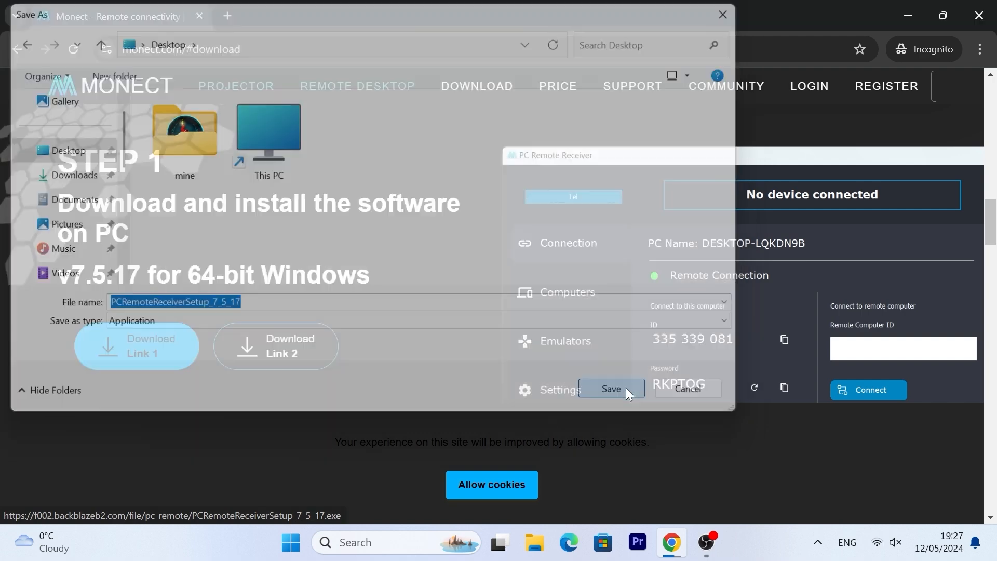
click(610, 388)
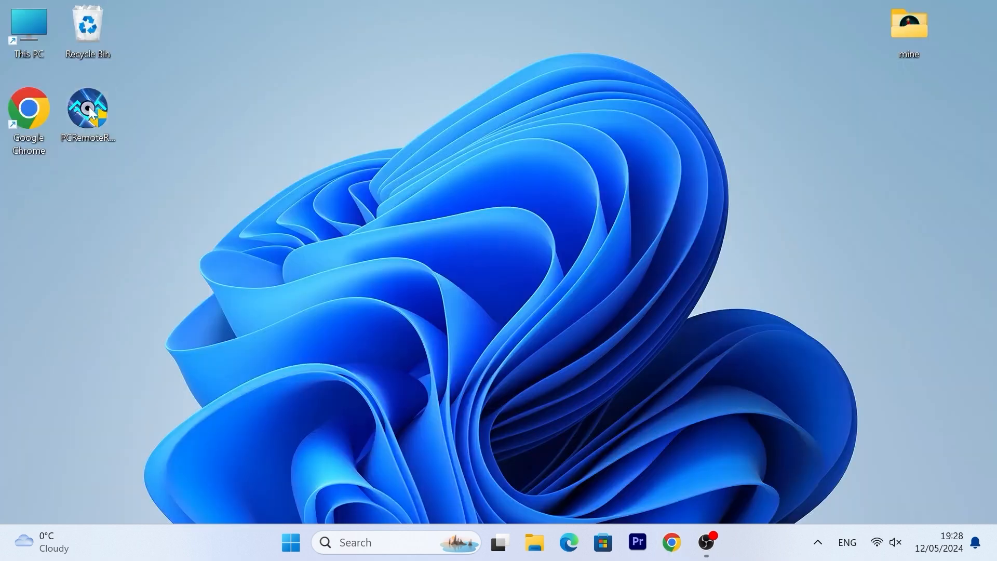
Launch the PC Remote Receiver 7.5.17 installer and open the destination folder browser
double_click(87, 109)
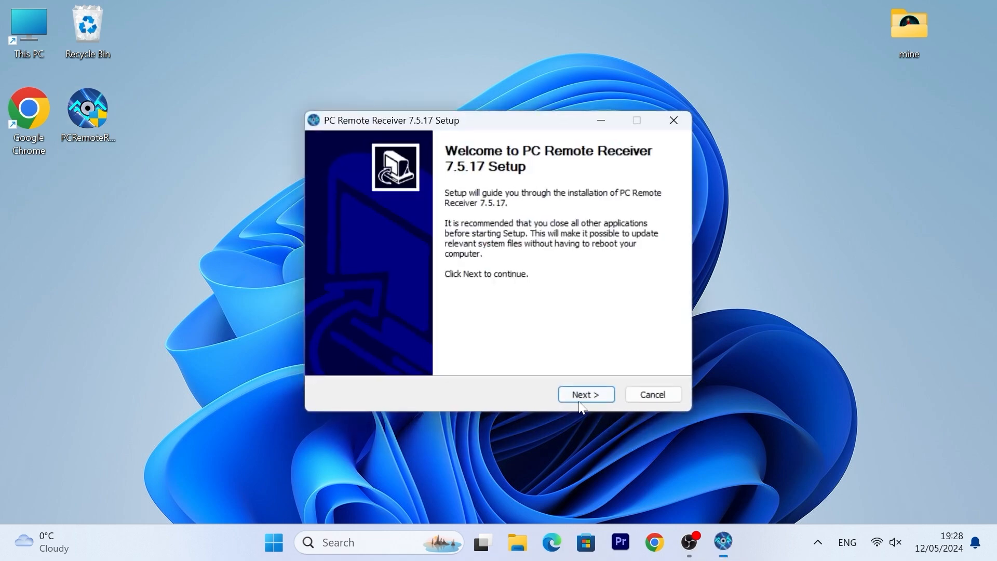
click(586, 394)
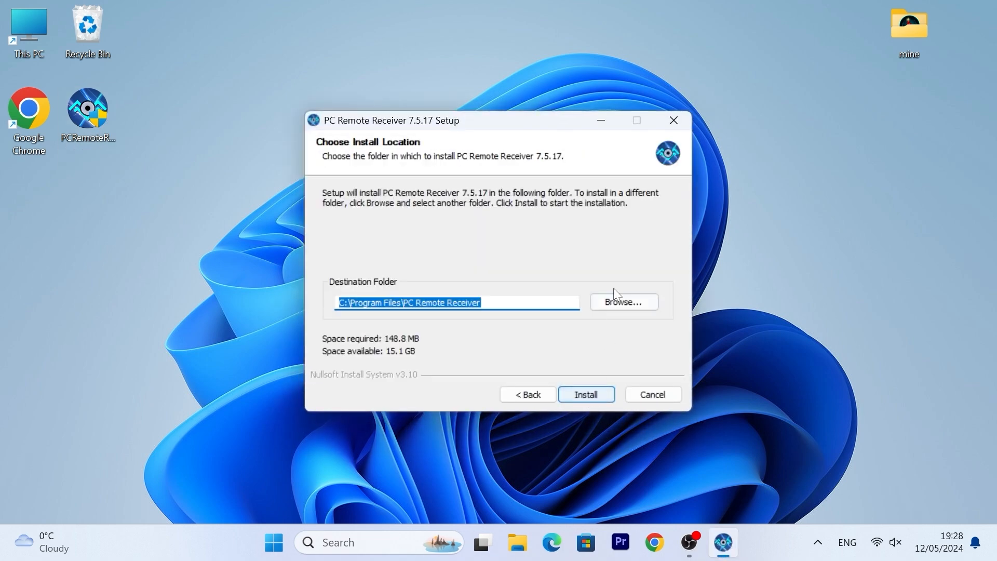
click(624, 302)
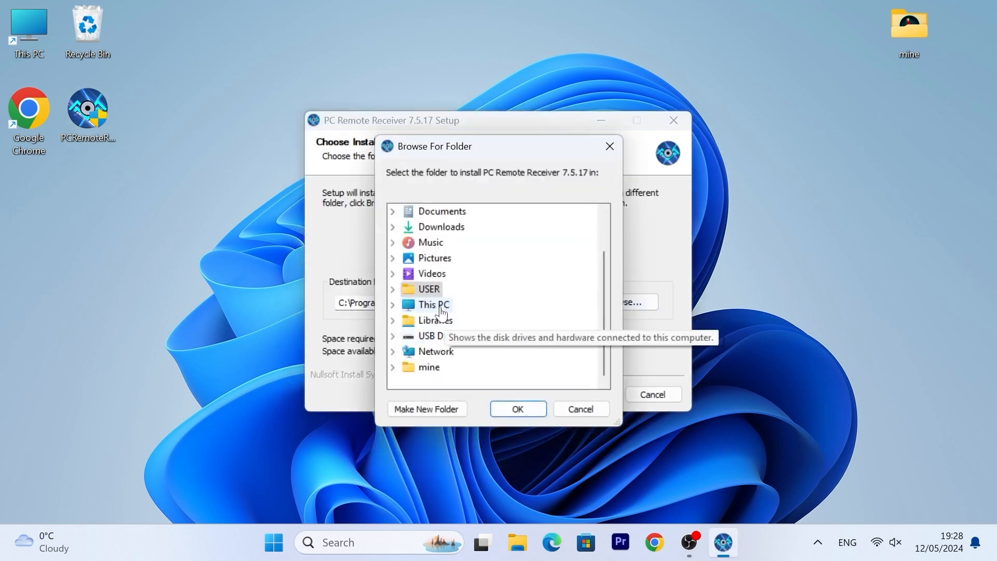